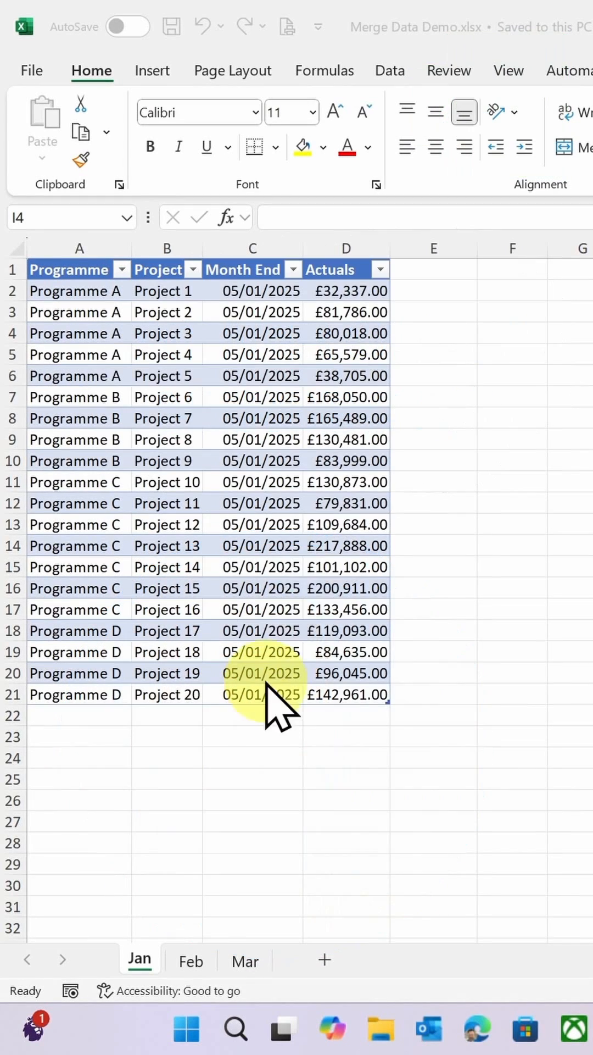
pyautogui.moveTo(323, 593)
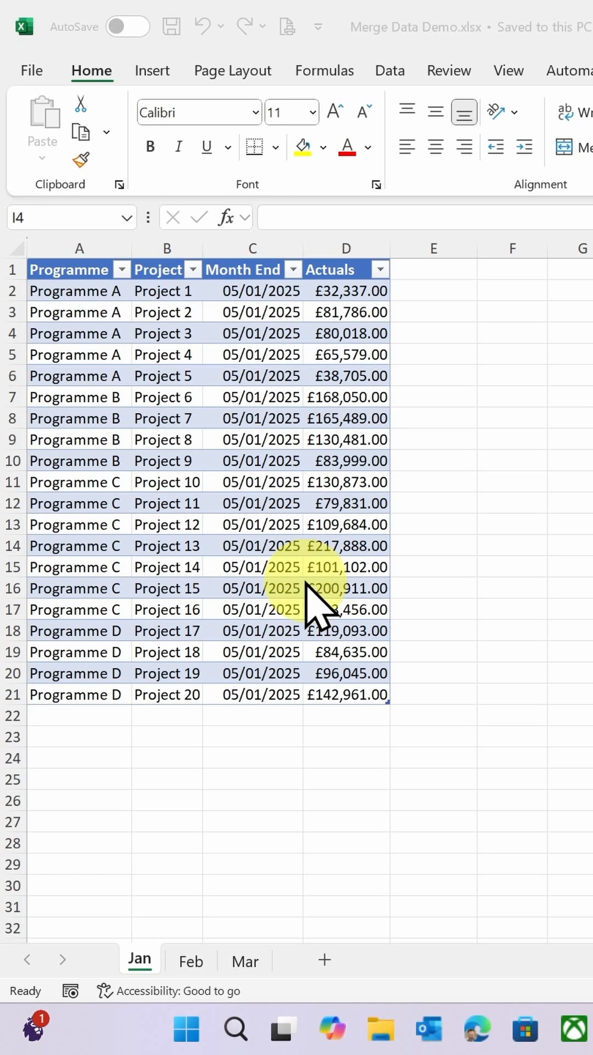
pyautogui.moveTo(121, 693)
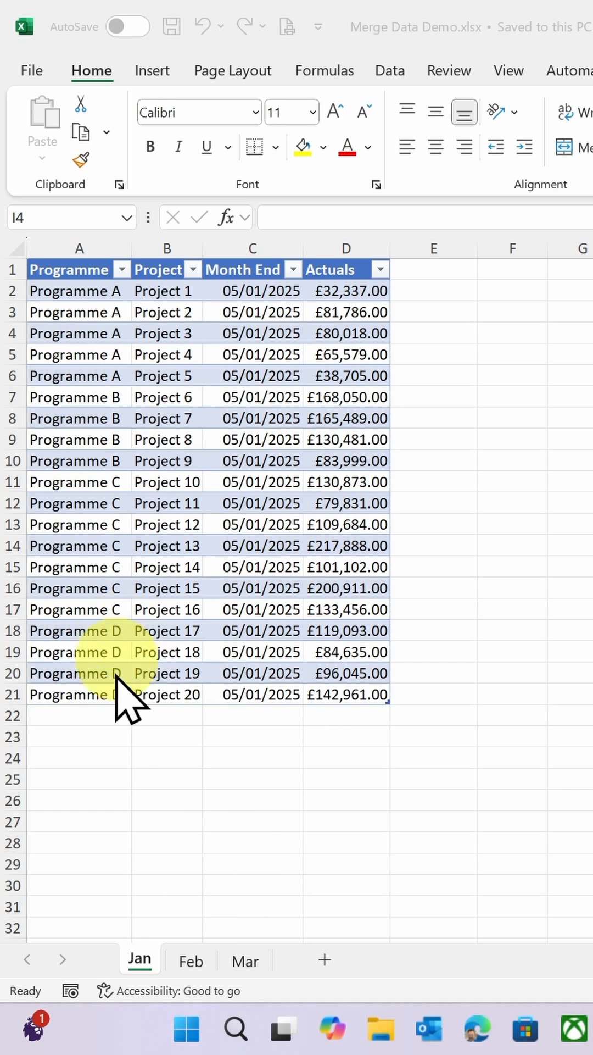
pyautogui.moveTo(191, 960)
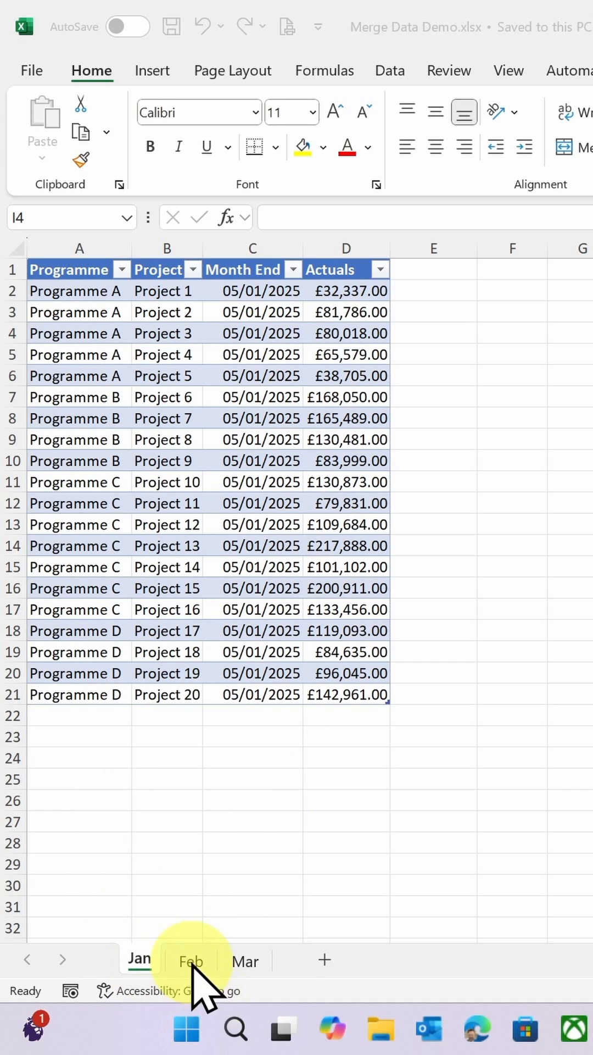
pyautogui.moveTo(370, 619)
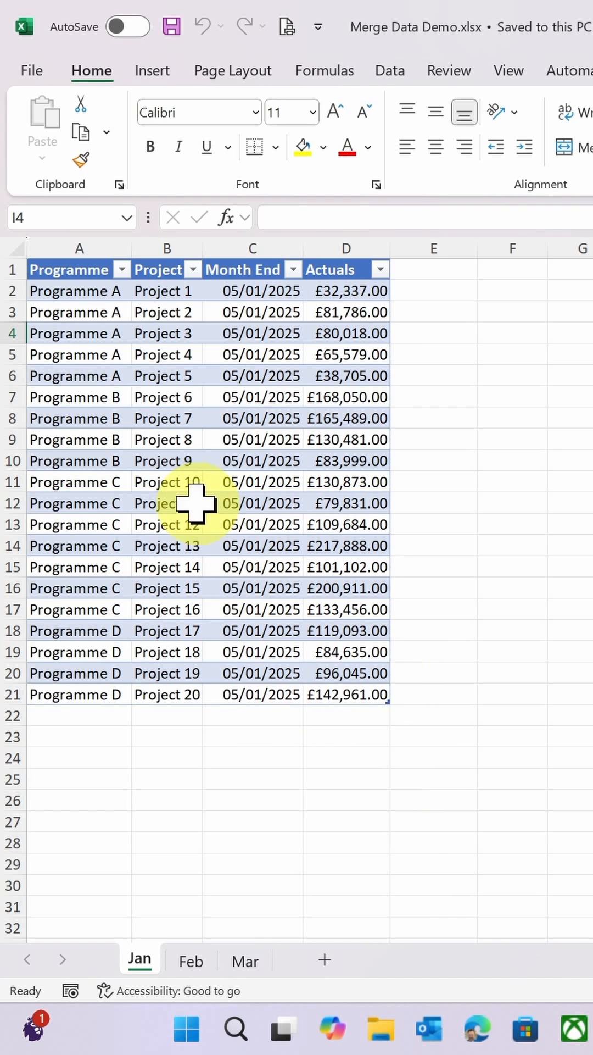
# Step: Check the January table's name, then start a blank query from Get Data
pyautogui.click(167, 502)
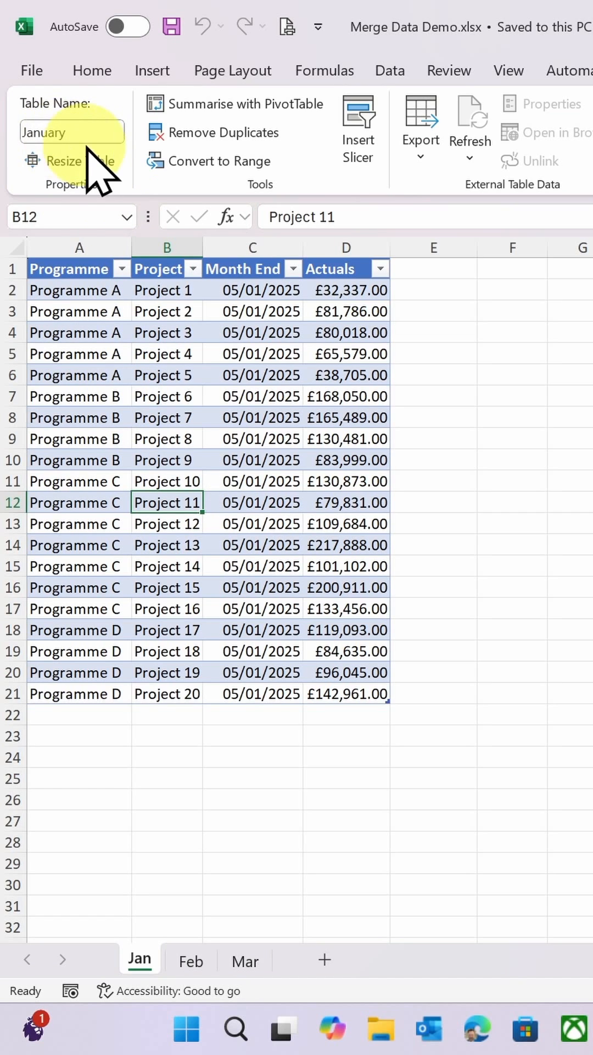
pyautogui.moveTo(190, 961)
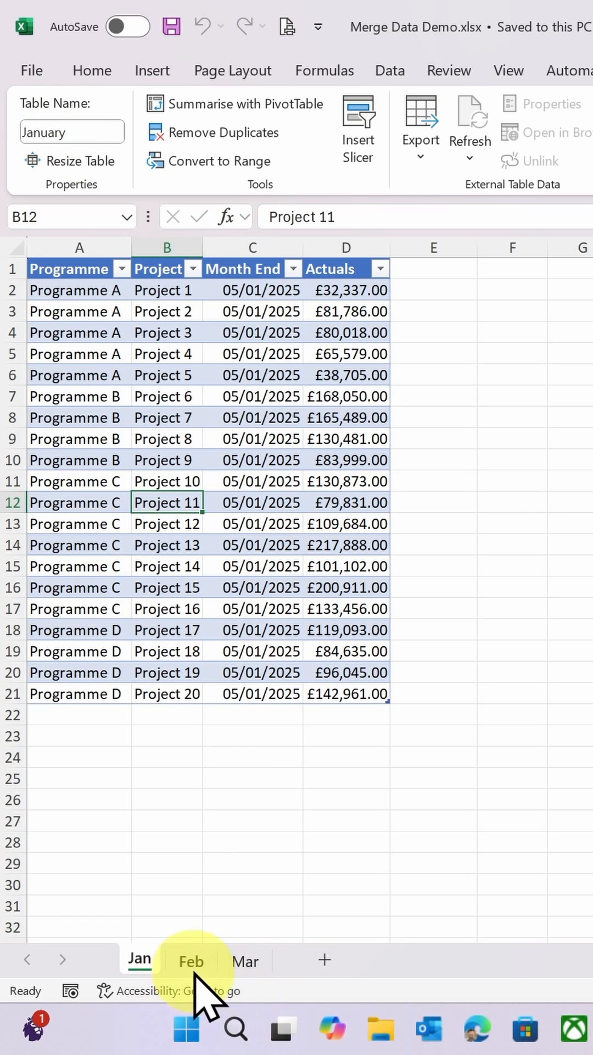
pyautogui.moveTo(178, 1029)
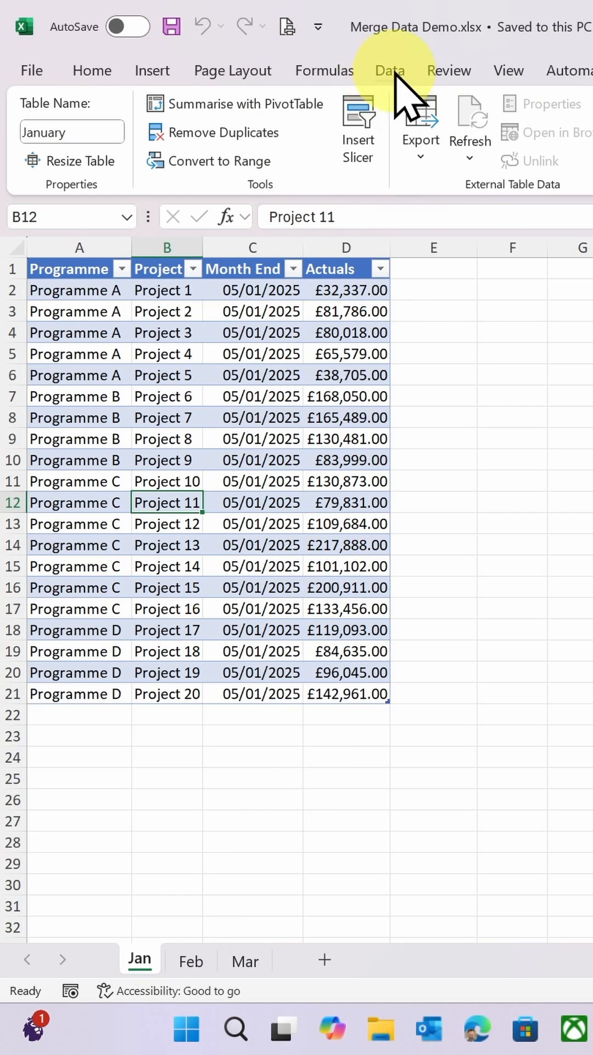
pyautogui.click(41, 121)
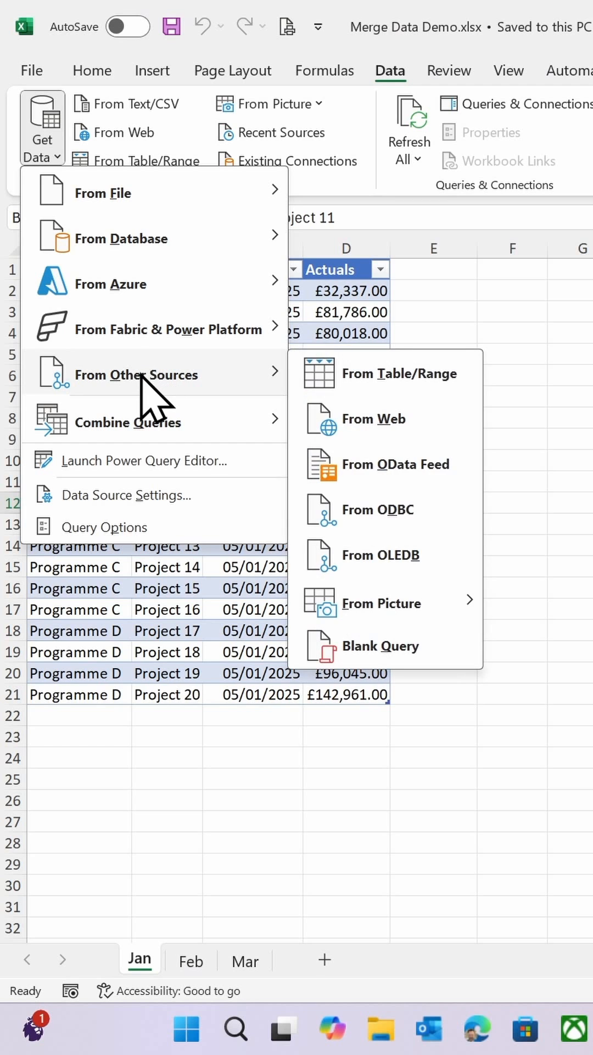
pyautogui.moveTo(387, 646)
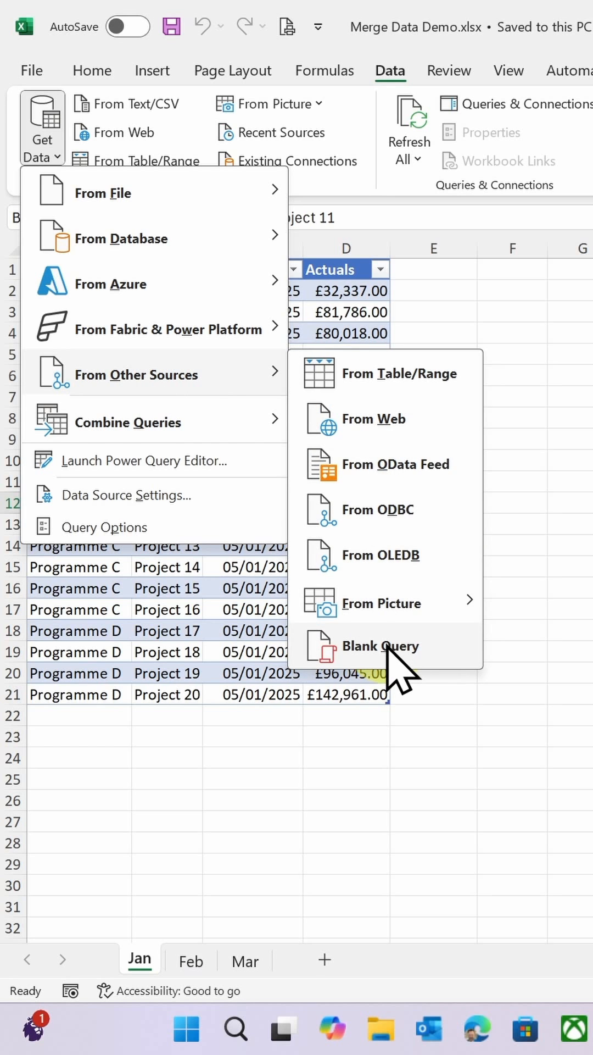
pyautogui.click(381, 646)
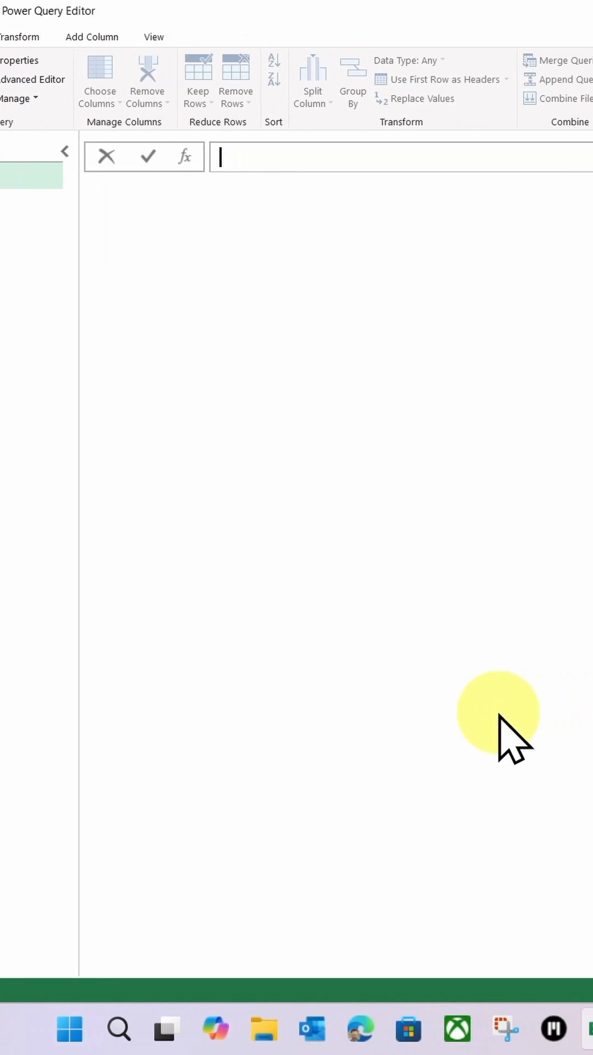
# Step: Enter the formula =Excel.CurrentWorkbook() to list the January, February and March tables
pyautogui.write('=e')
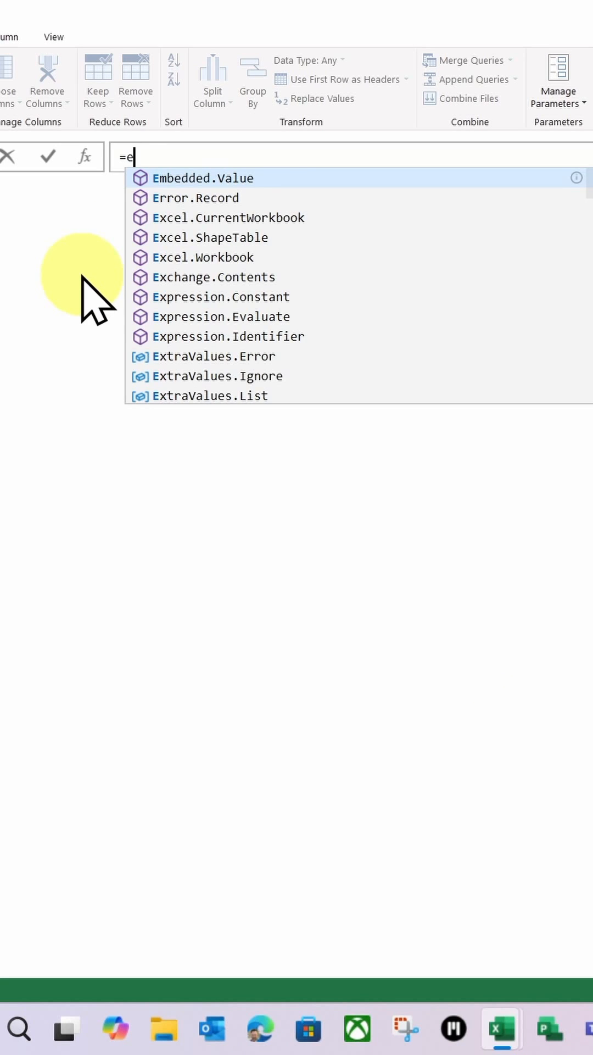
pyautogui.write('xc')
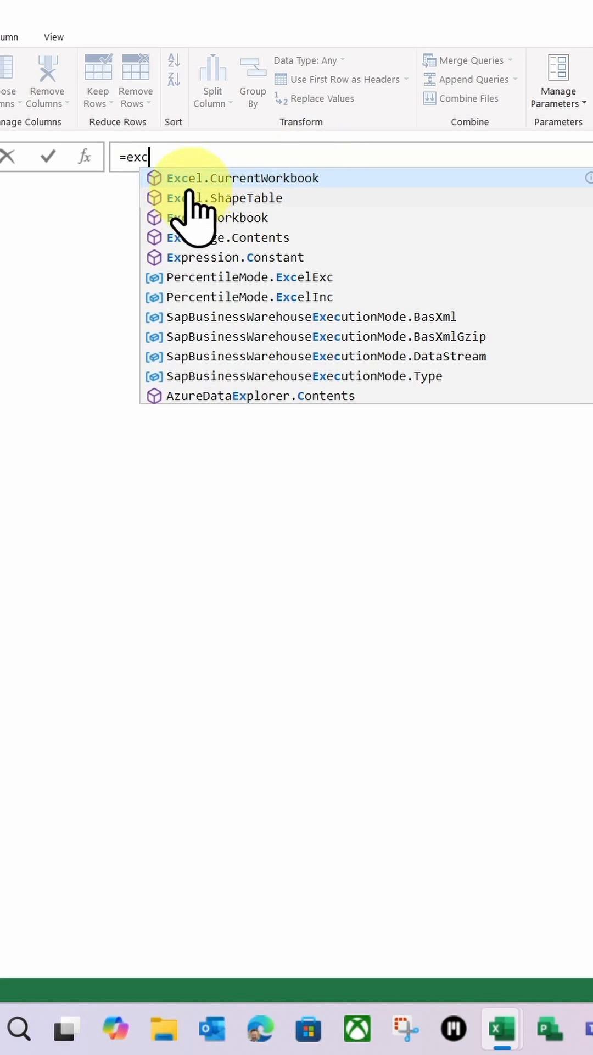
pyautogui.click(243, 177)
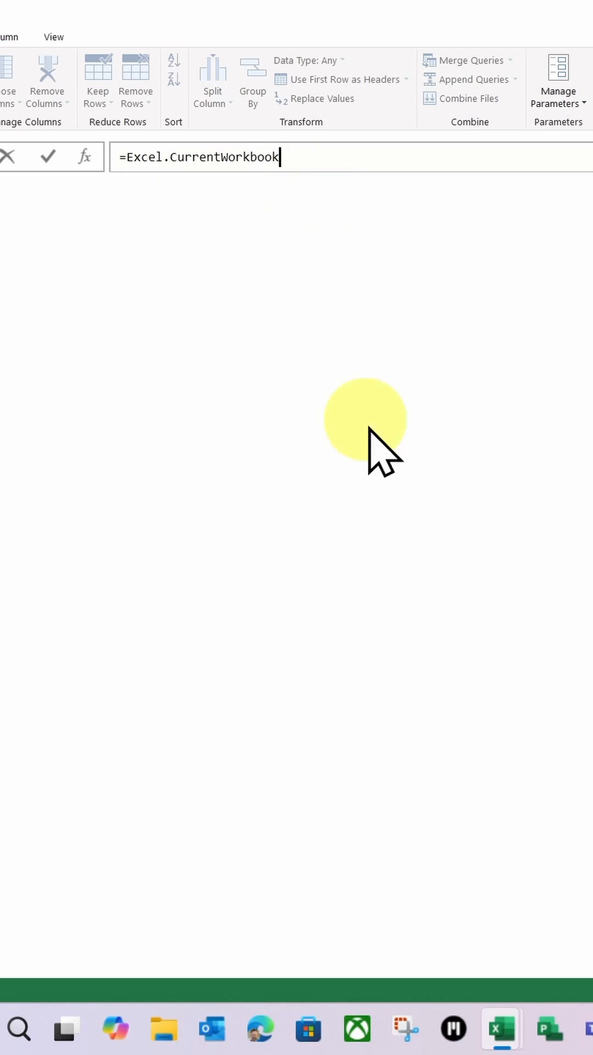
pyautogui.write('()')
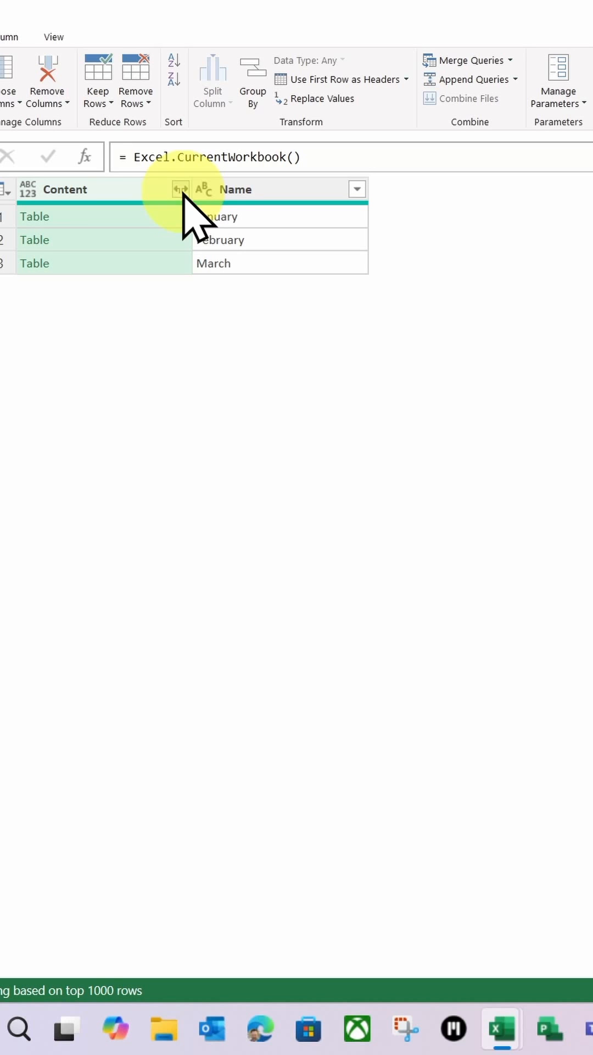
# Step: Expand Content into Programme, Project, Month End and Actuals with prefixing turned off
pyautogui.click(178, 189)
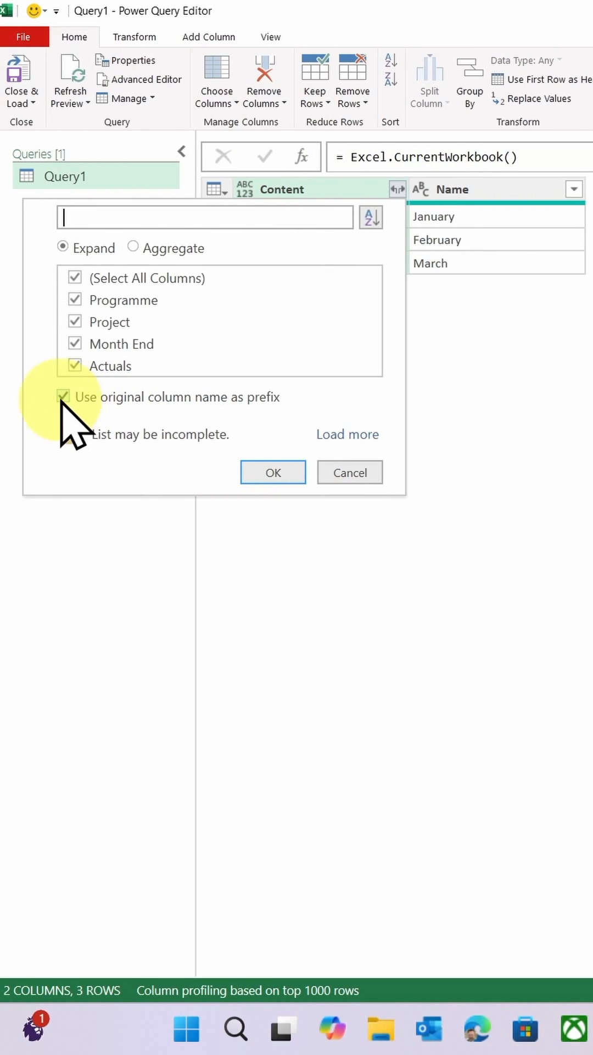
pyautogui.click(63, 396)
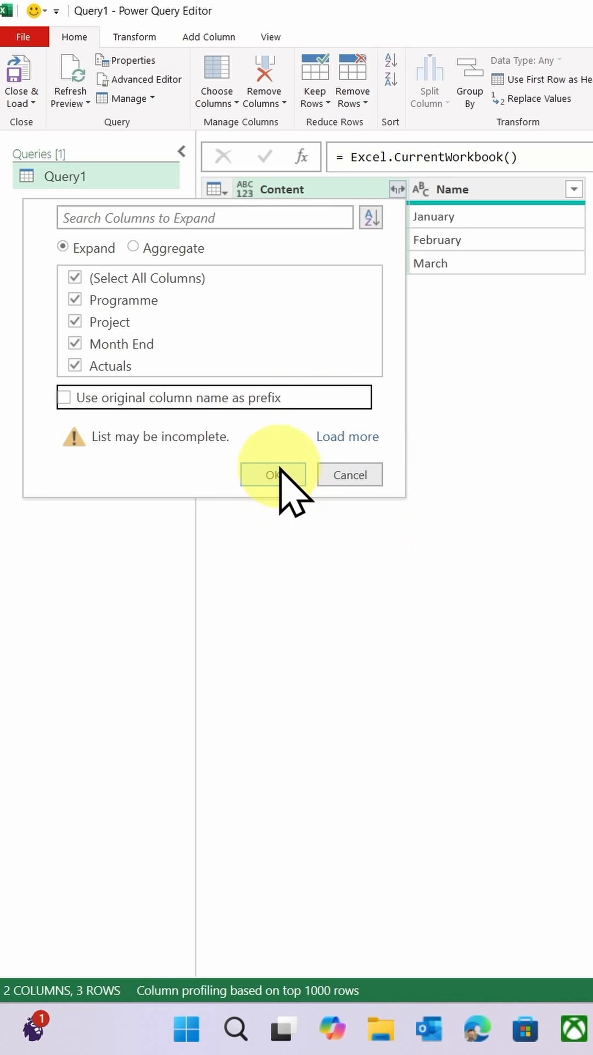
pyautogui.click(272, 474)
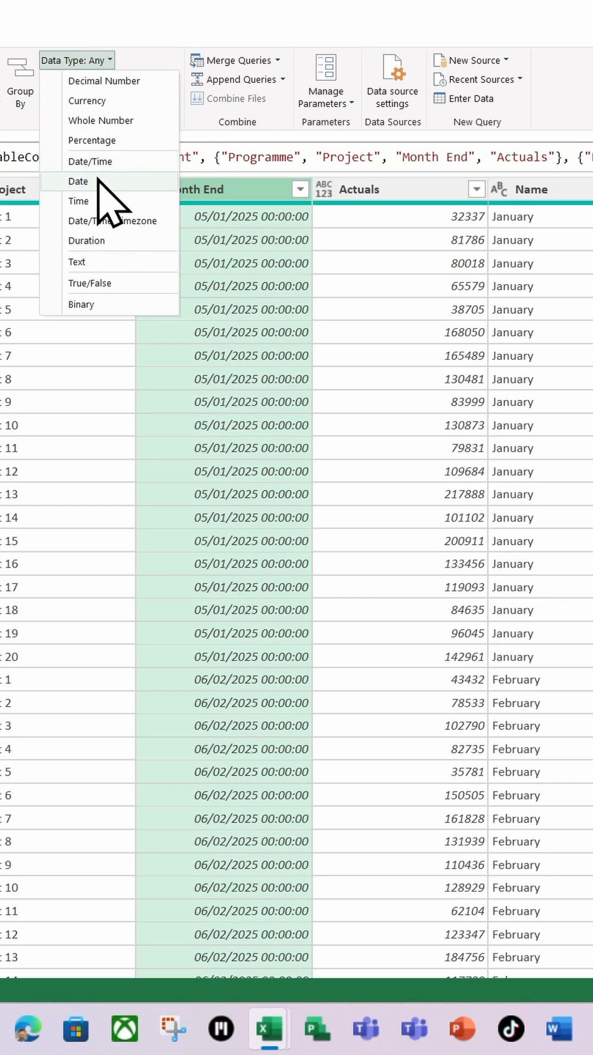
# Step: Set Month End to the Date type and choose a data type for Actuals
pyautogui.click(79, 180)
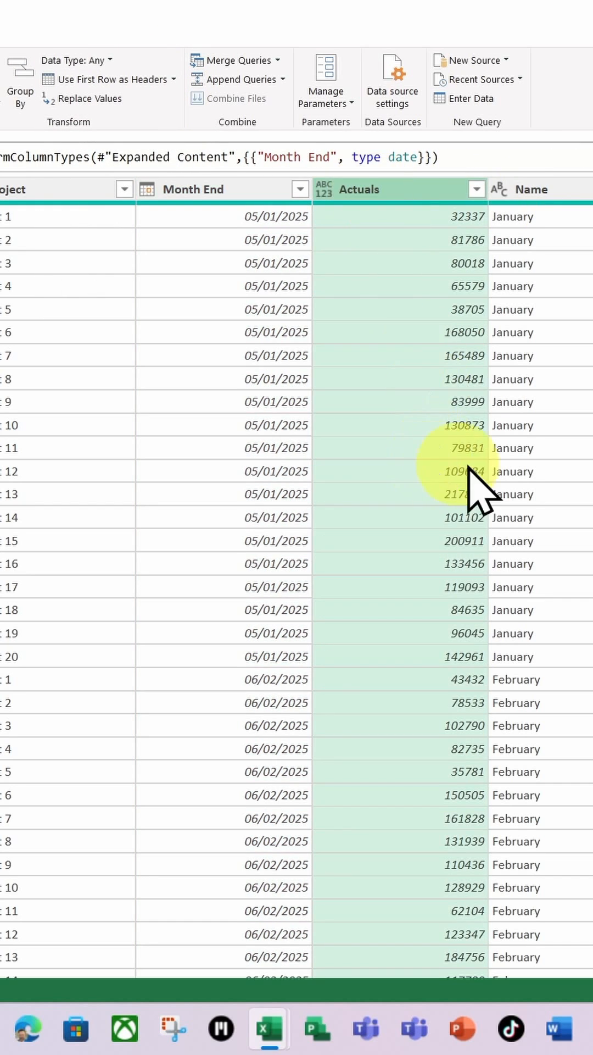
pyautogui.click(76, 60)
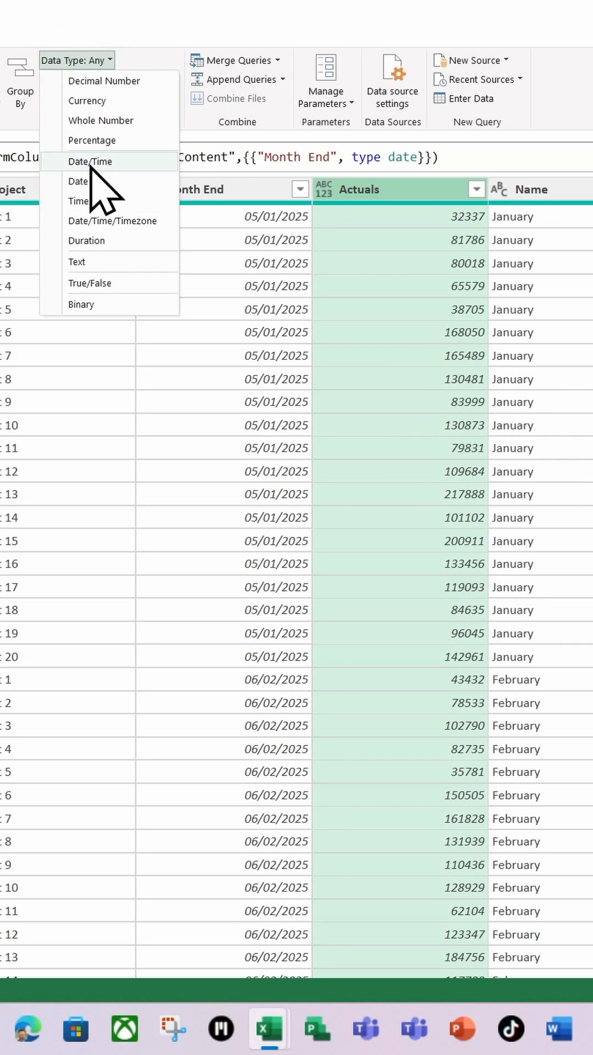
pyautogui.click(87, 101)
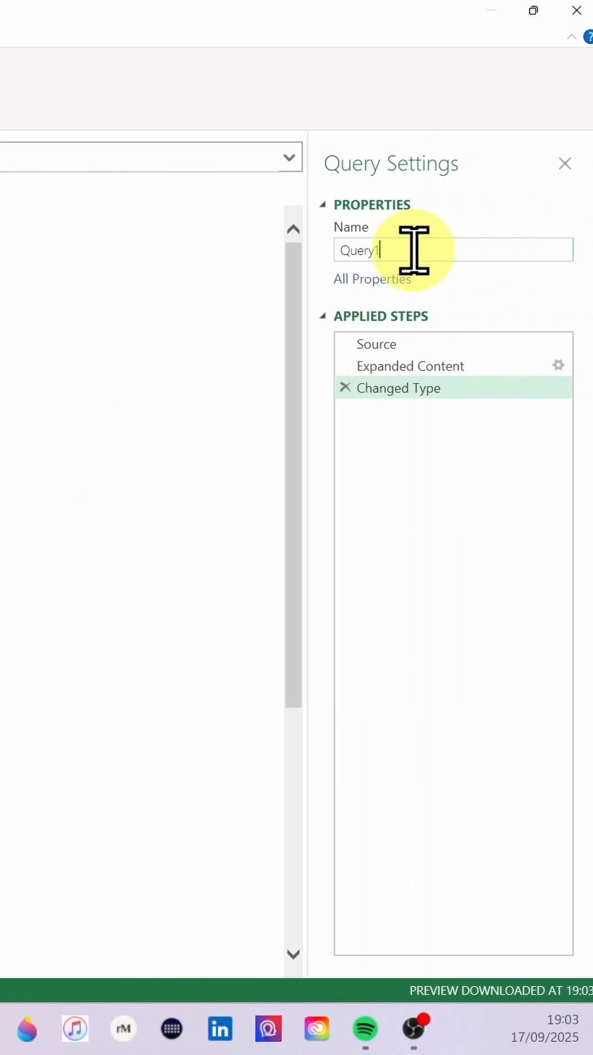
# Step: Rename the query to 'Sales data' and Close & Load it into the workbook
pyautogui.write('Sal')
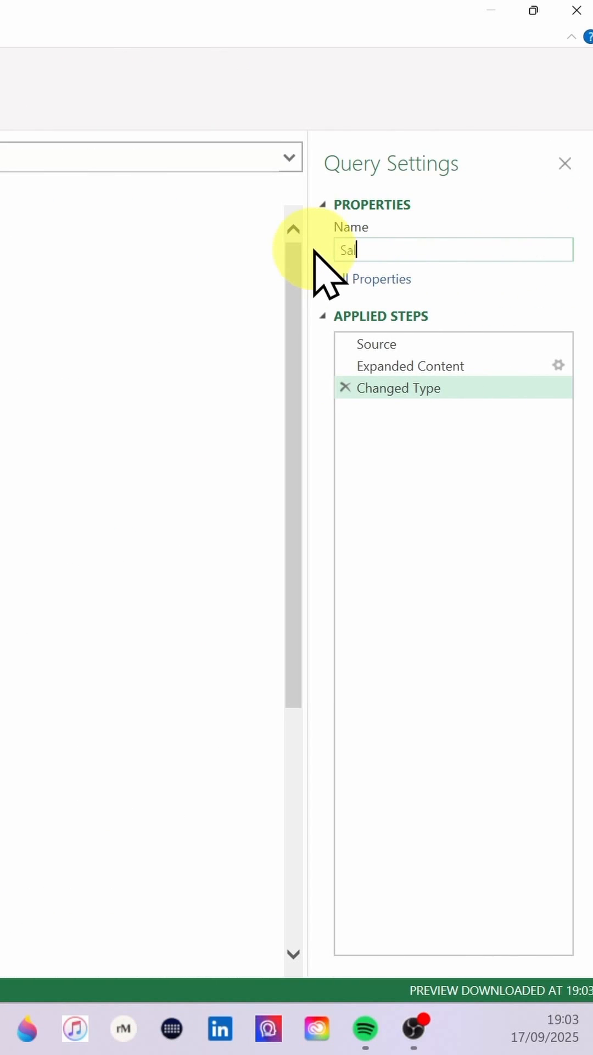
pyautogui.write('les data')
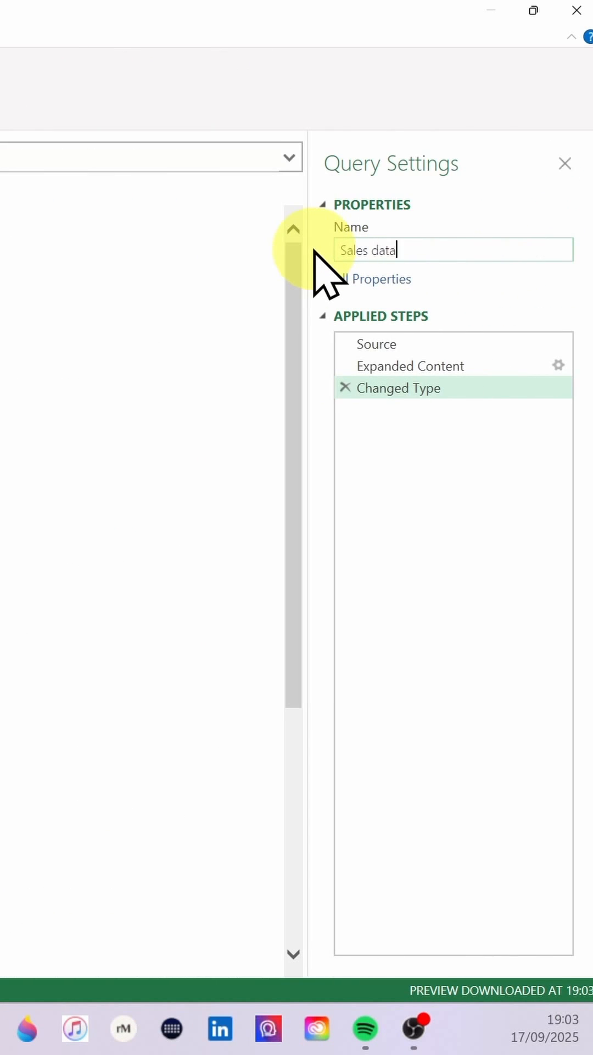
pyautogui.click(565, 163)
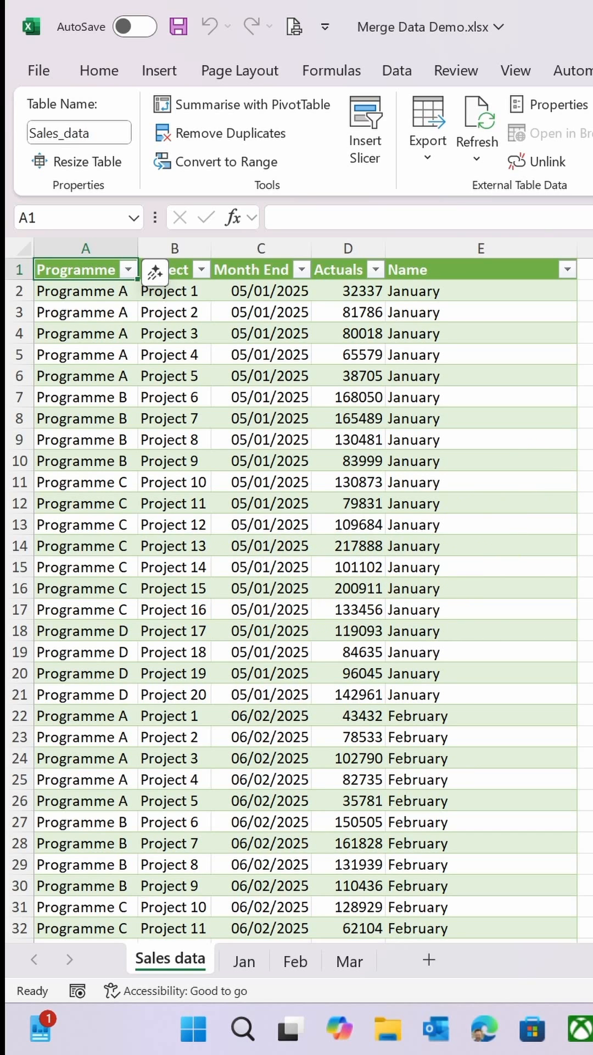
# Step: Format the Actuals column of Sales_data as pound currency with two decimals
pyautogui.click(347, 270)
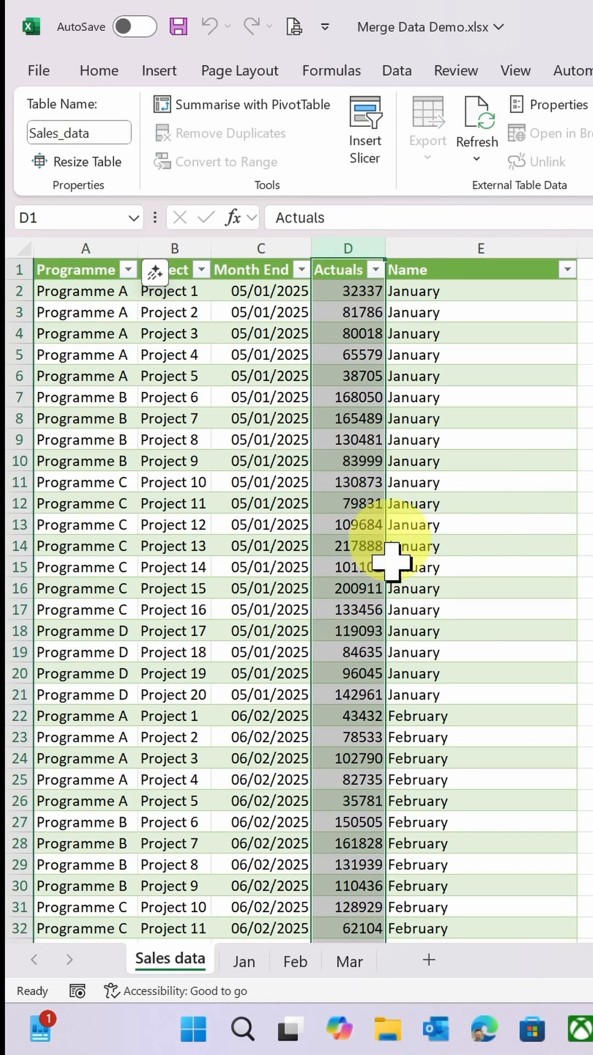
pyautogui.click(99, 70)
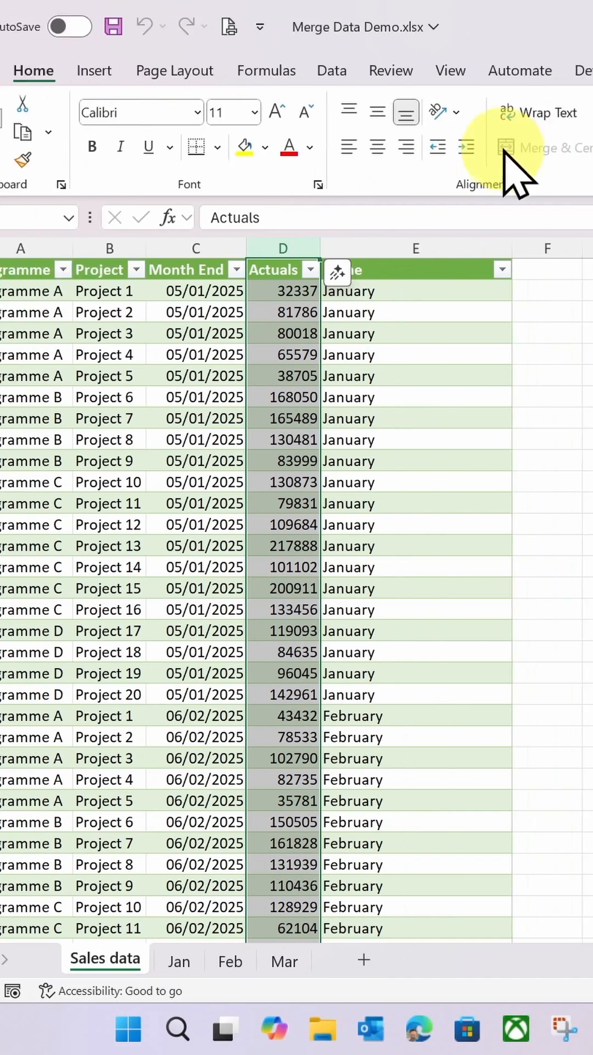
pyautogui.click(447, 112)
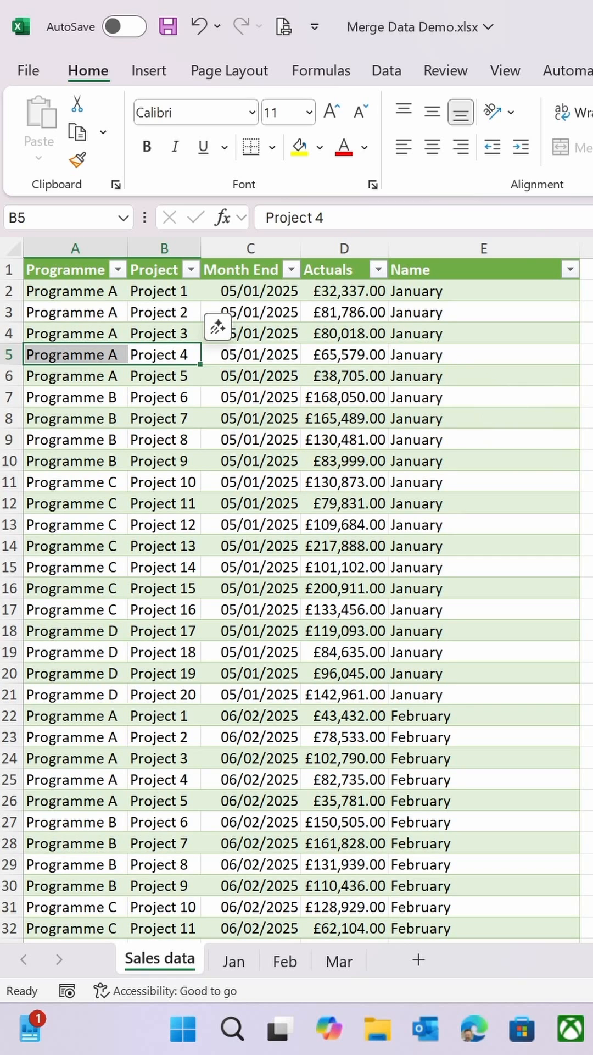
pyautogui.moveTo(507, 424)
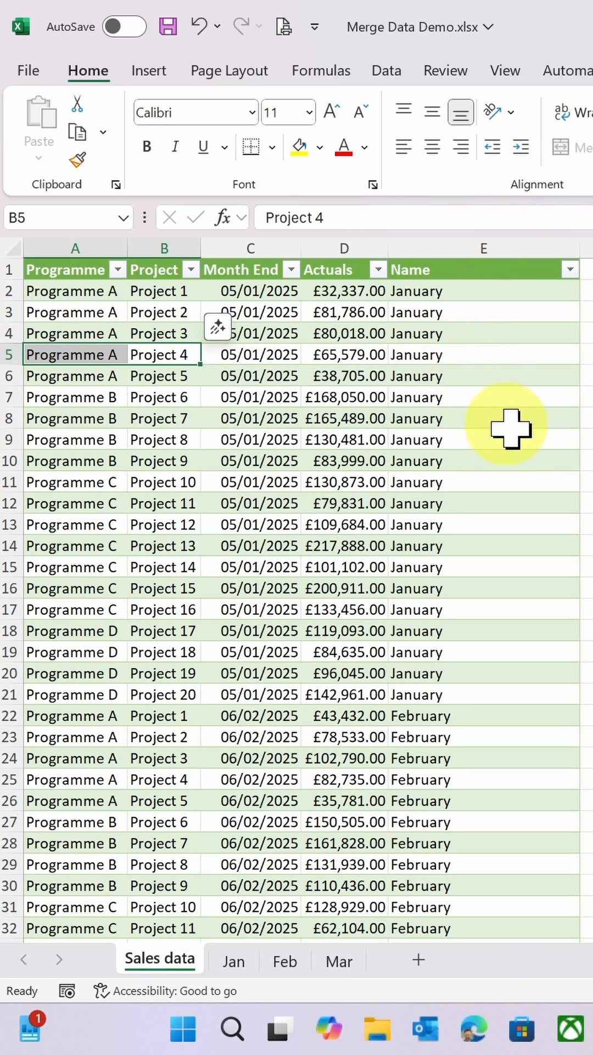
# Step: Refresh all data, then open the Sales data query in Power Query Editor
pyautogui.click(386, 70)
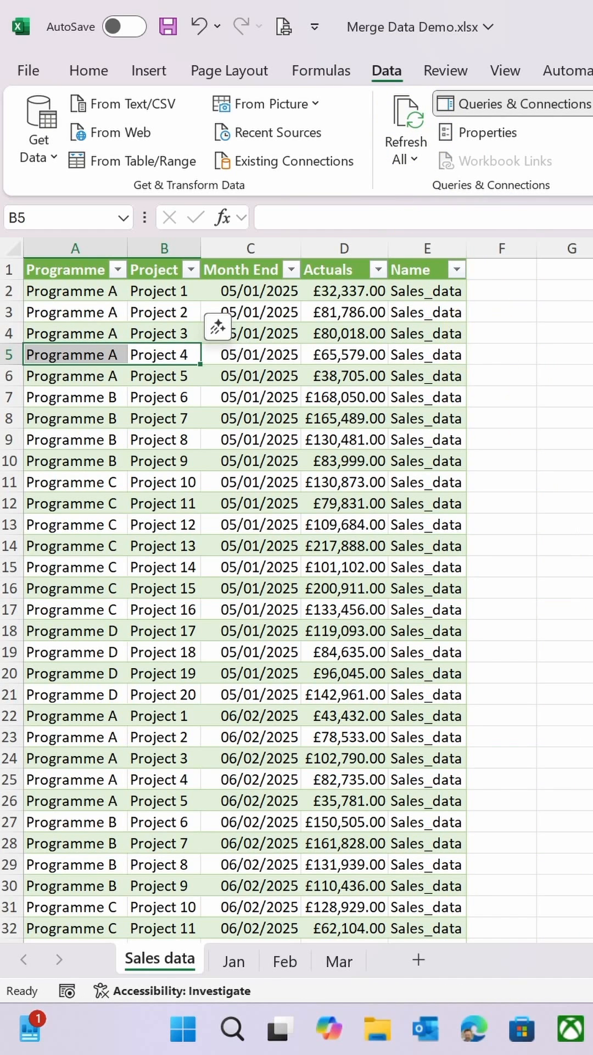
pyautogui.click(512, 103)
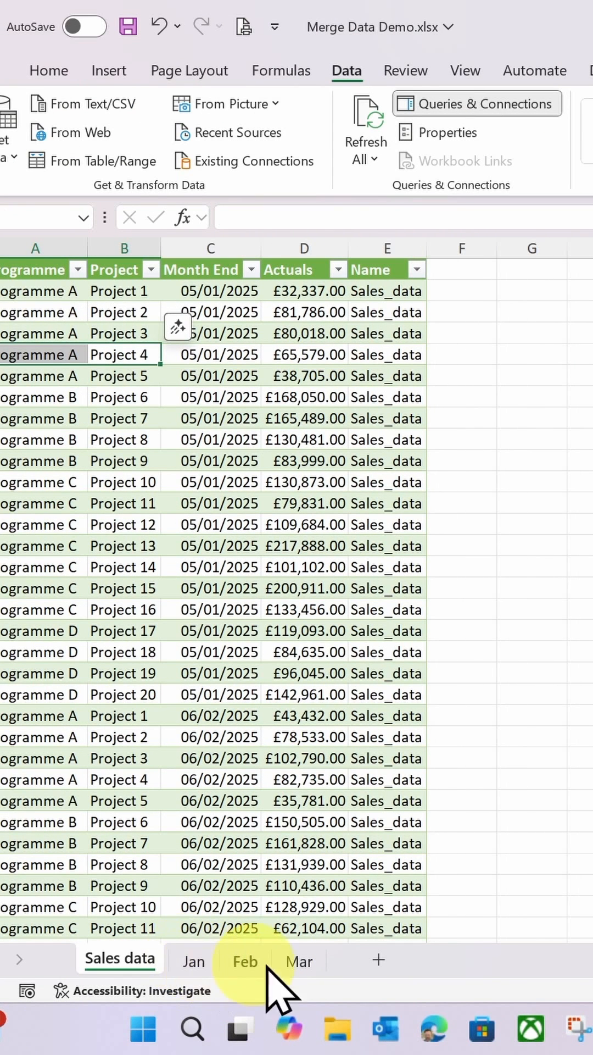
pyautogui.moveTo(258, 631)
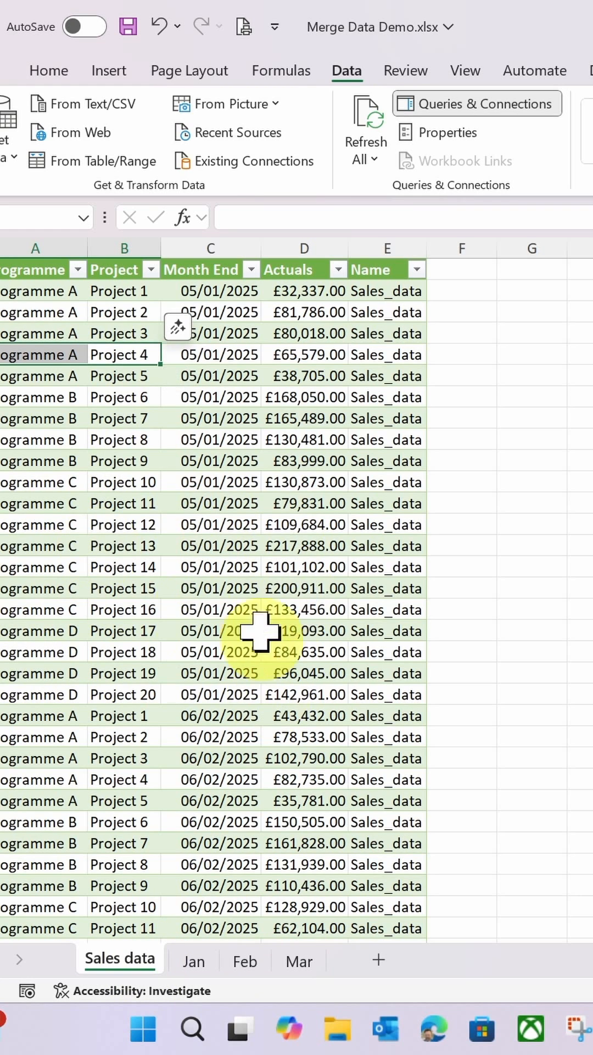
pyautogui.moveTo(201, 693)
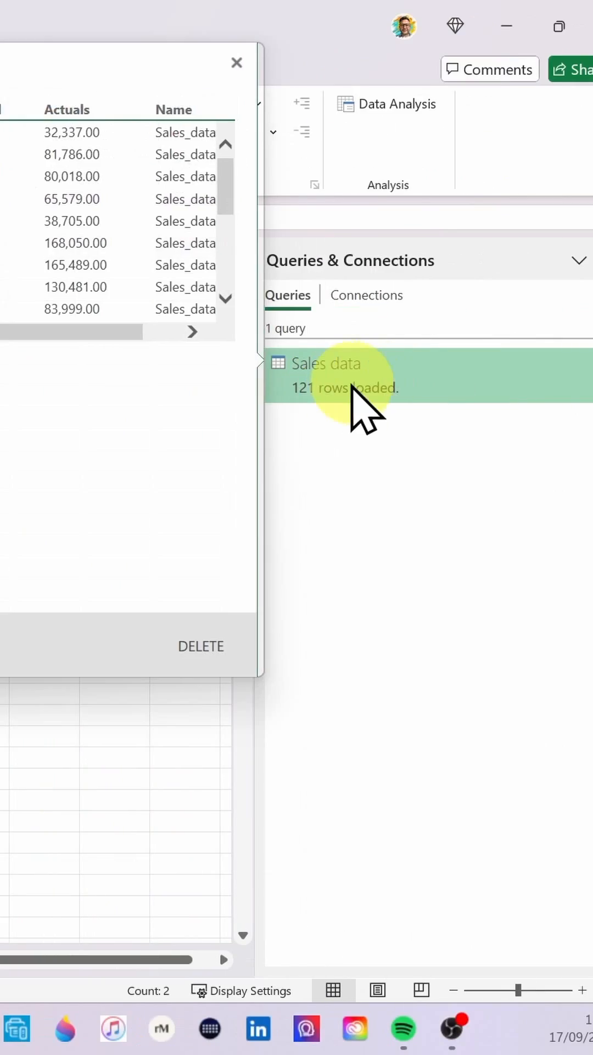
pyautogui.click(237, 63)
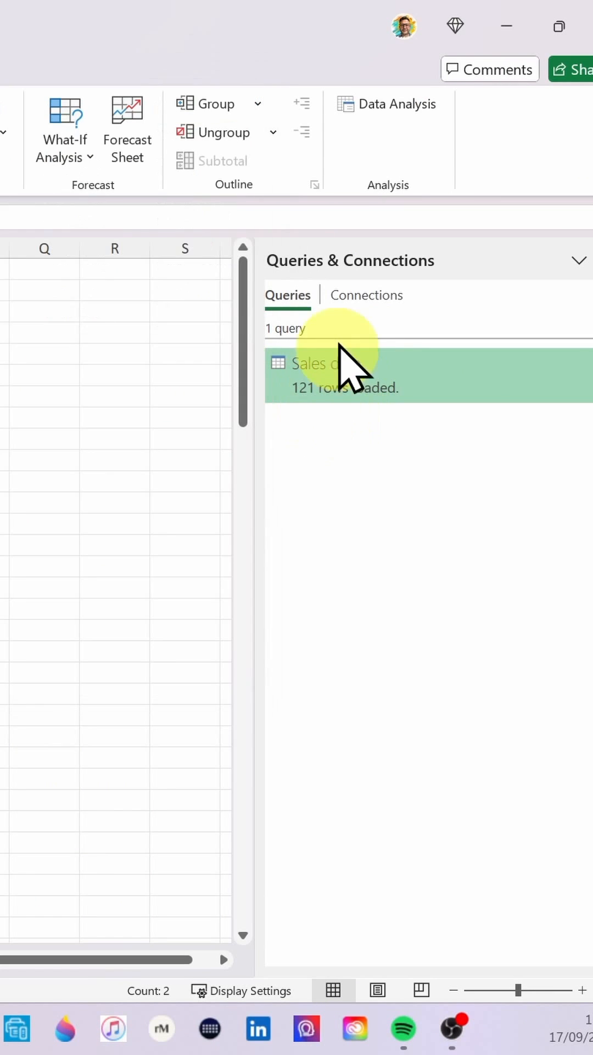
pyautogui.rightClick(323, 364)
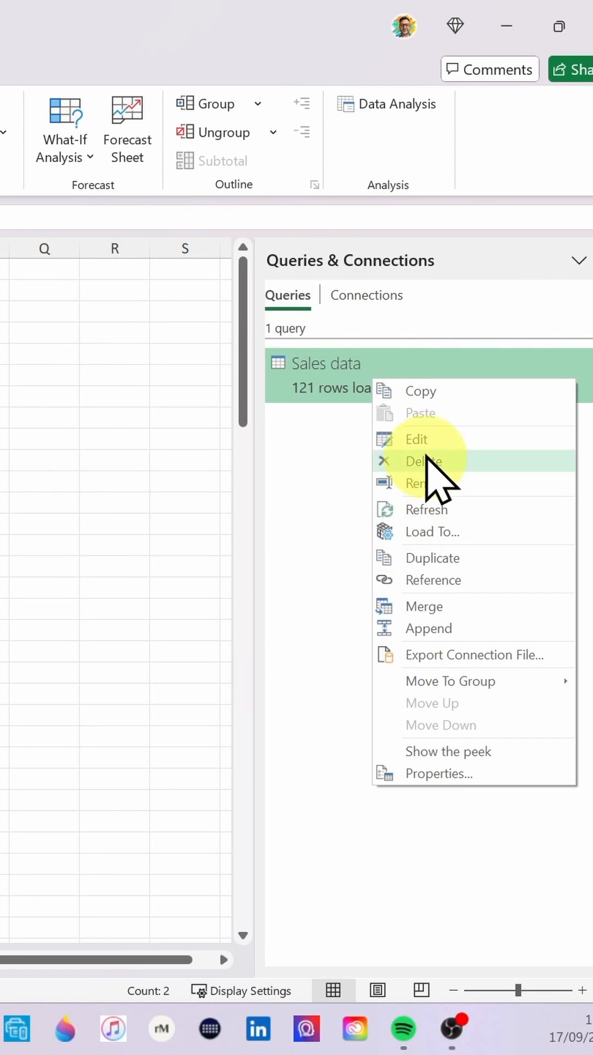
pyautogui.click(417, 439)
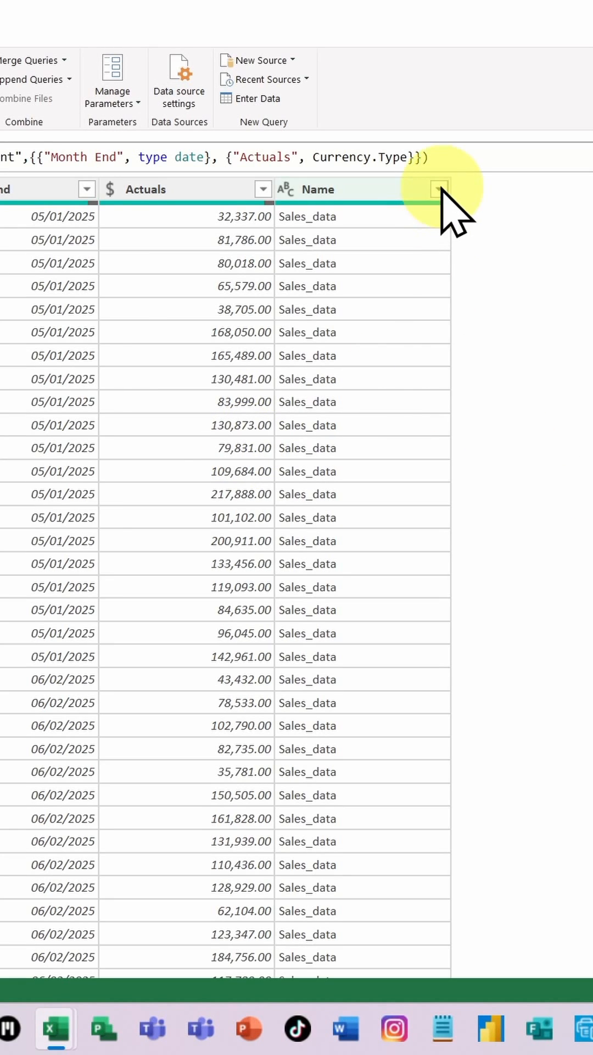
# Step: Filter the Name column to exclude Sales_data, keeping January, February and March
pyautogui.click(439, 189)
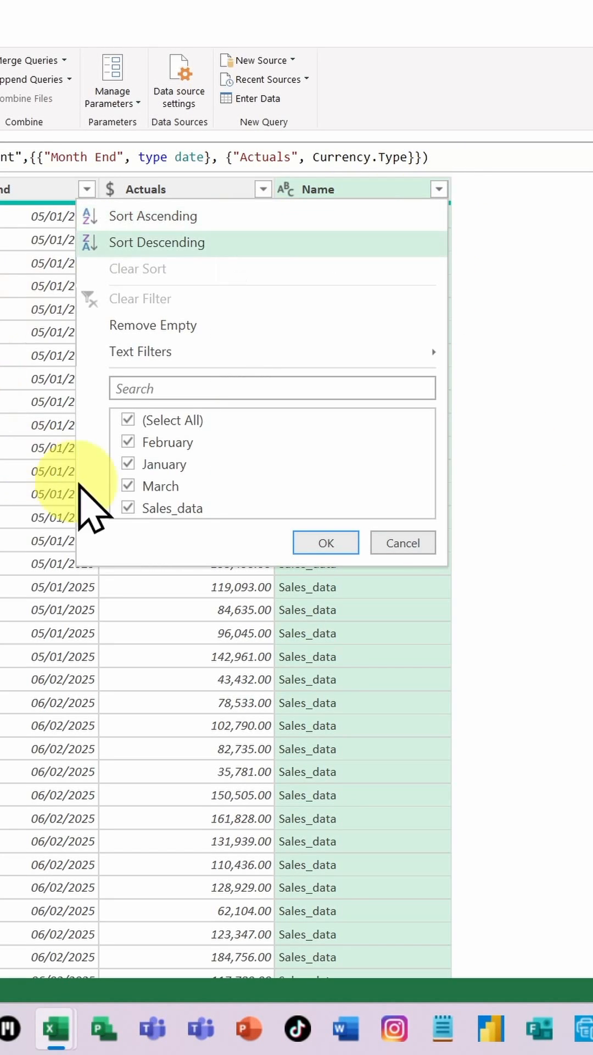
pyautogui.click(127, 508)
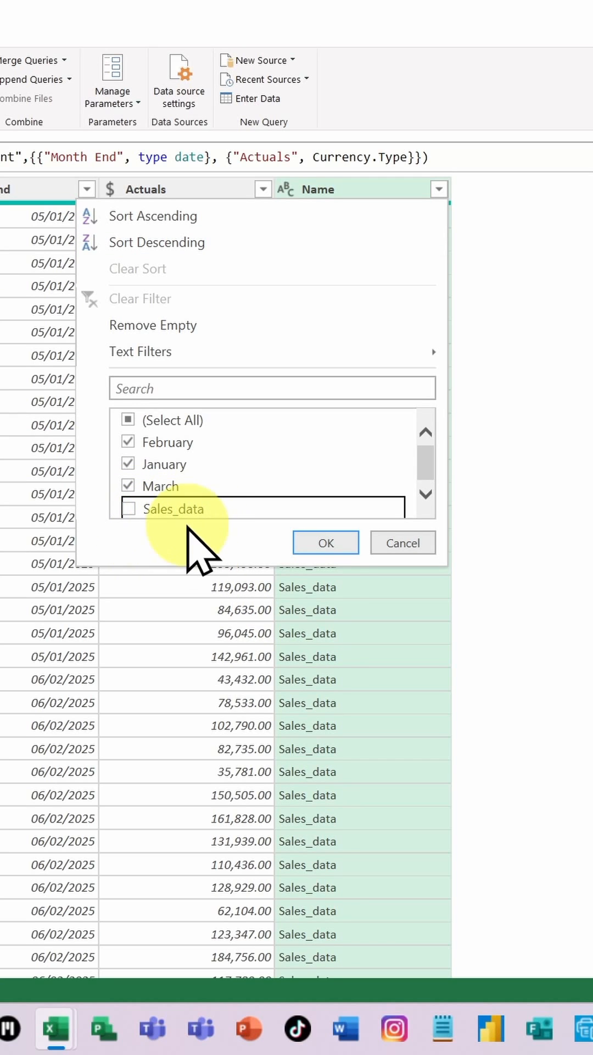
pyautogui.moveTo(326, 543)
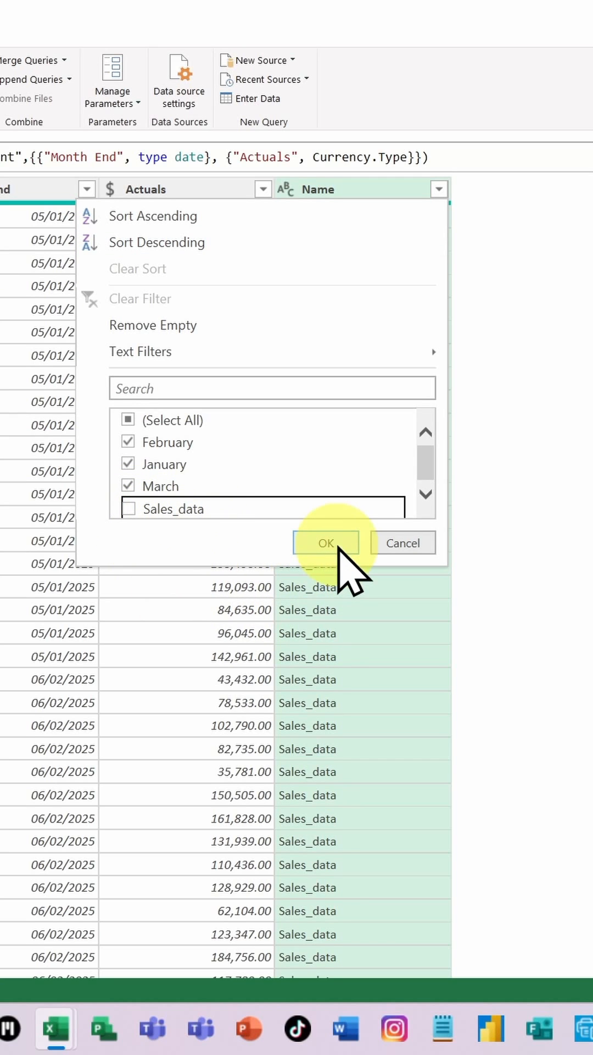
pyautogui.click(326, 543)
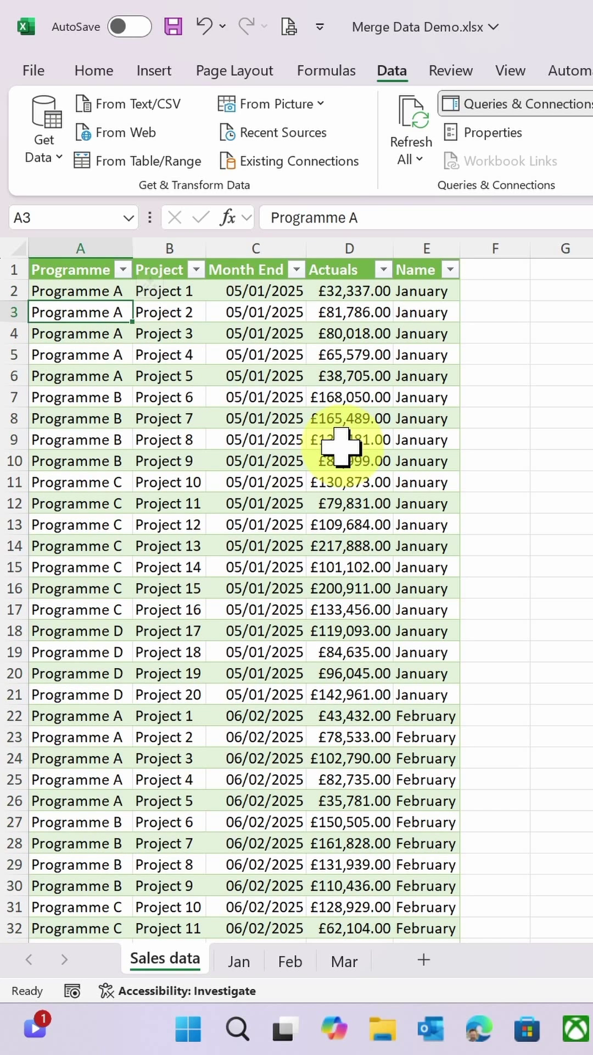
pyautogui.moveTo(538, 605)
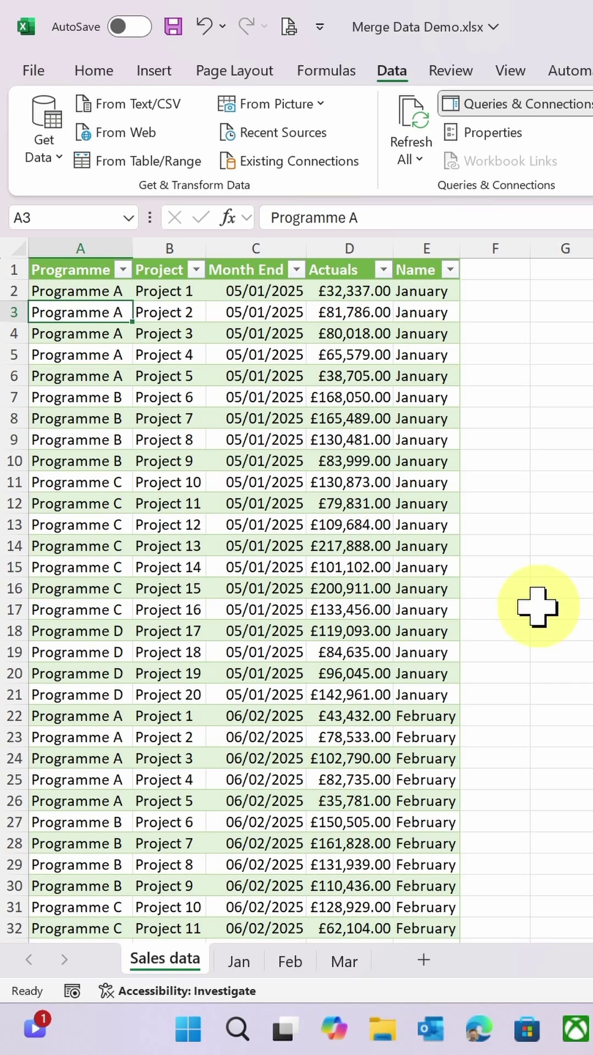
# Step: Add the Apr sheet with the 20-project April actuals table dated 06/04/2025
pyautogui.click(397, 961)
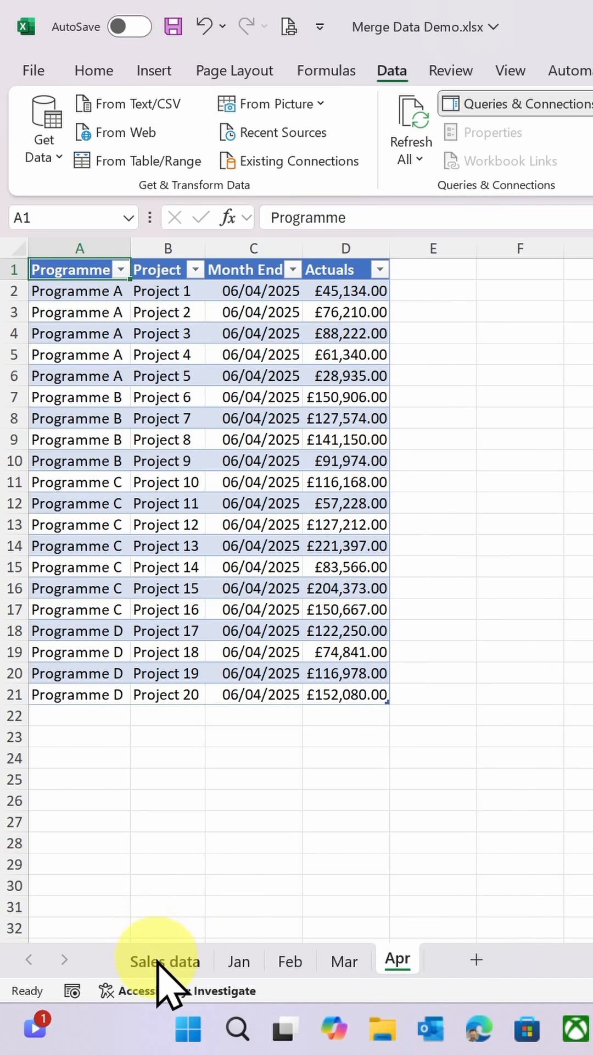
# Step: Return to the Sales data sheet and scroll down to the April rows after March
pyautogui.click(164, 960)
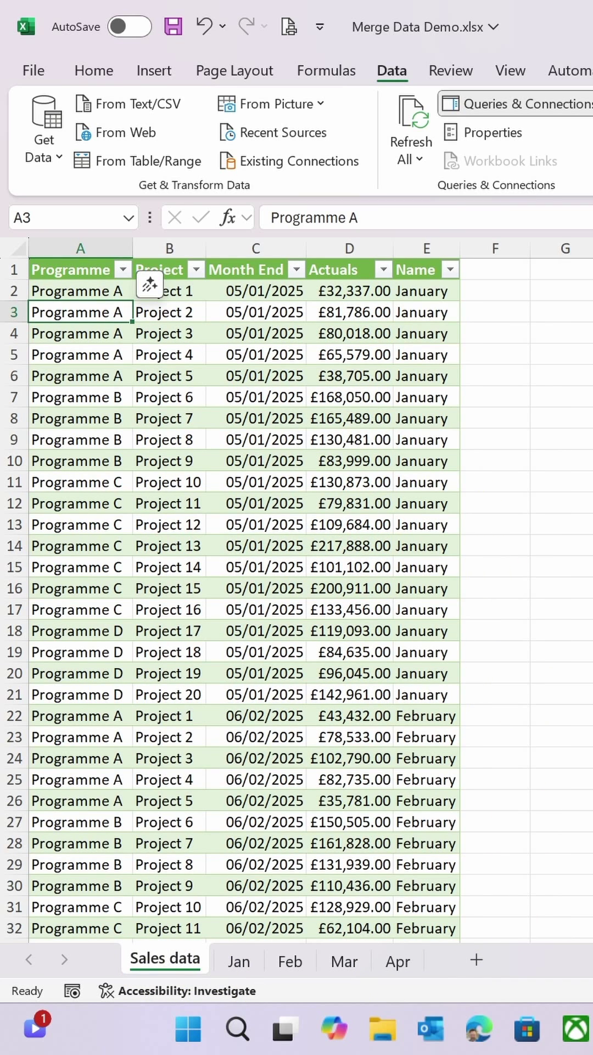
pyautogui.moveTo(411, 121)
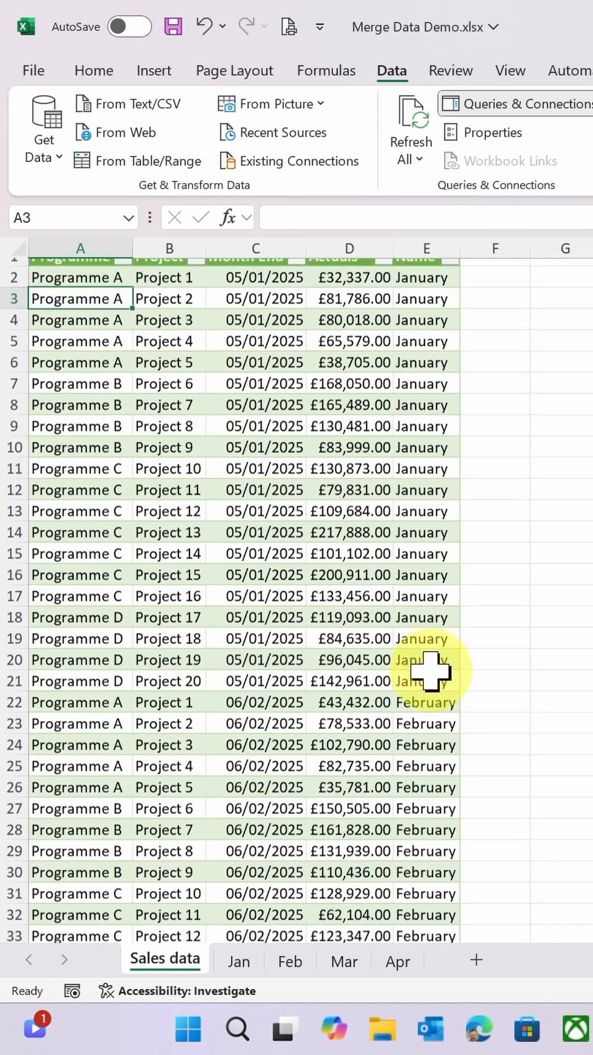
pyautogui.scroll(-3)
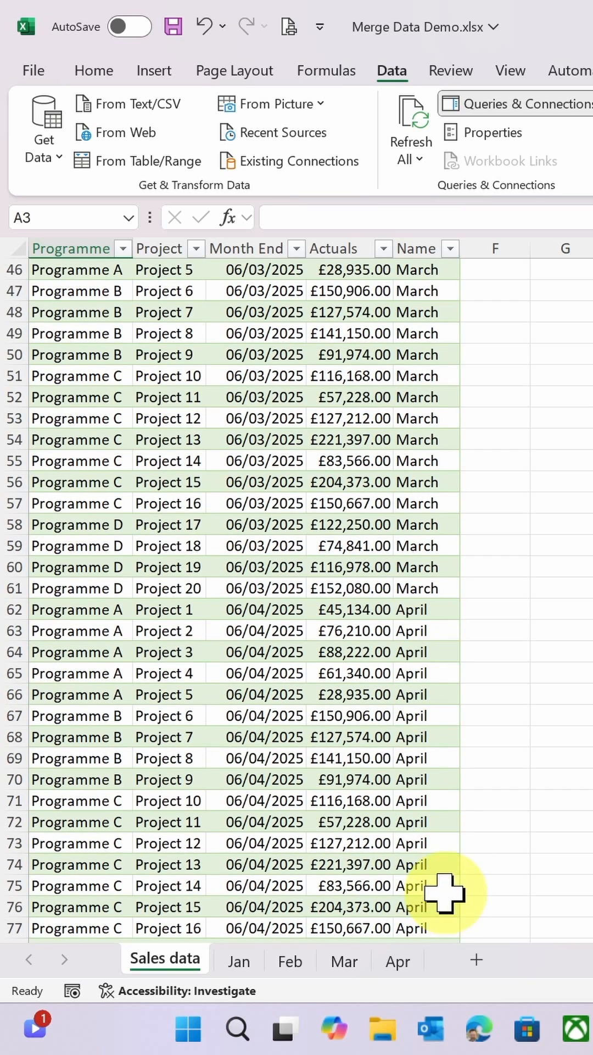